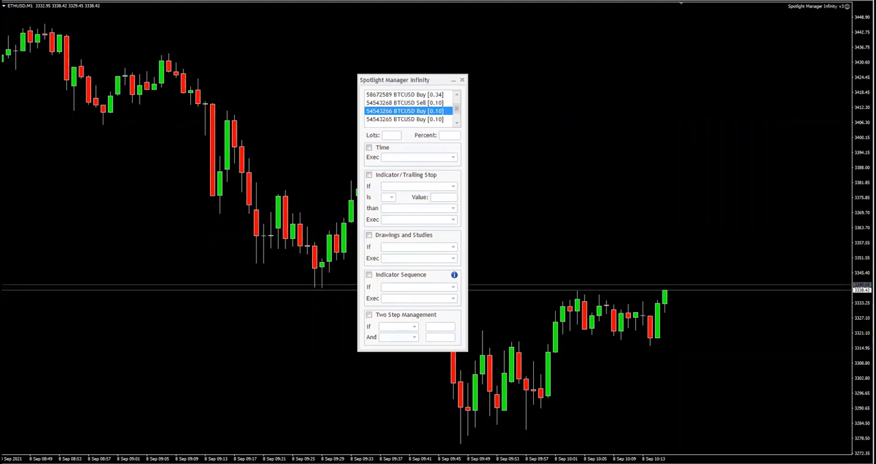
mouse_move(241, 196)
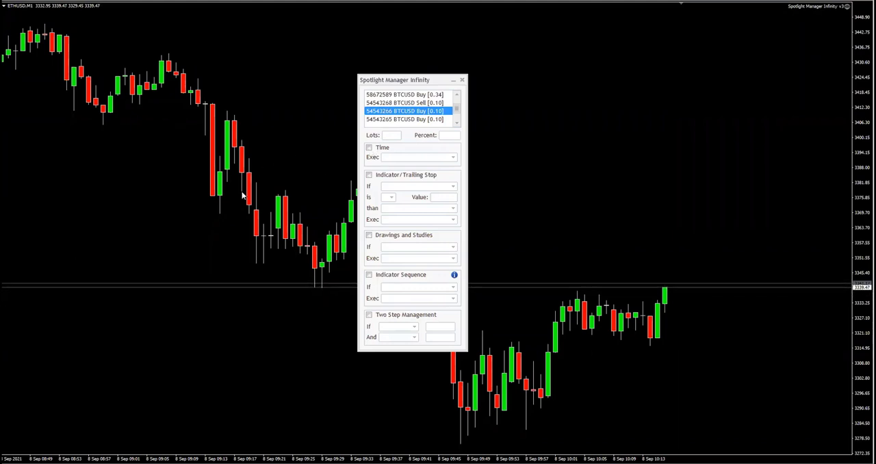
mouse_move(218, 198)
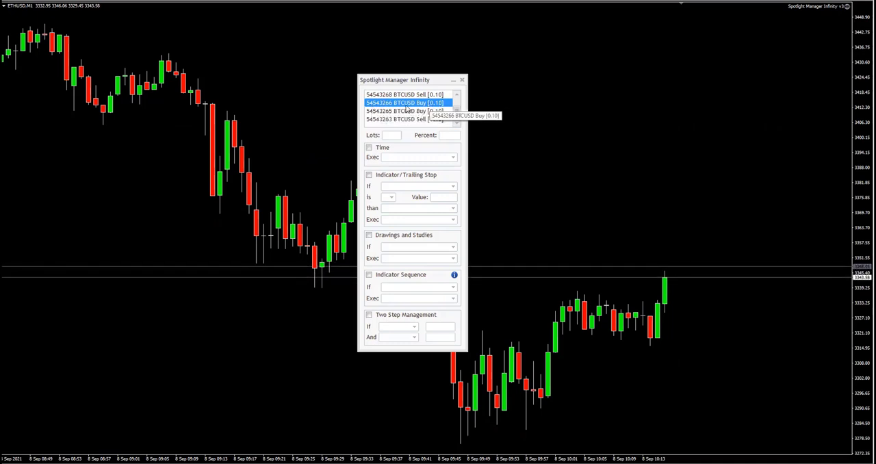
mouse_move(281, 179)
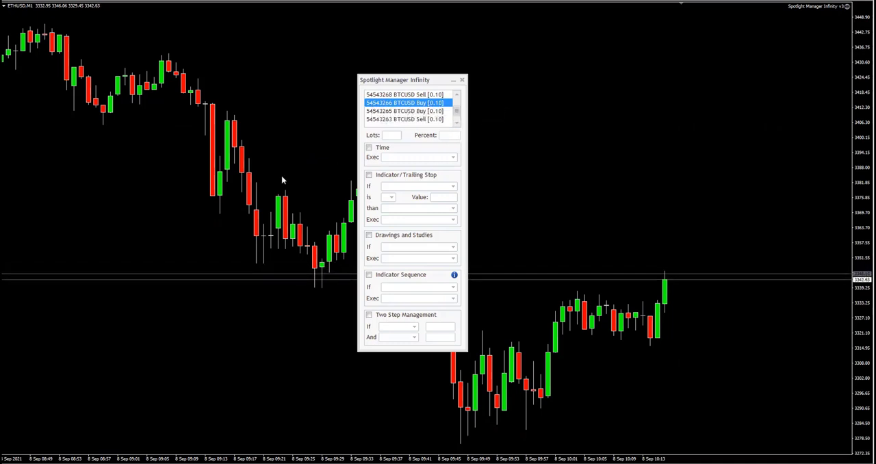
- Enter 10 as the partial close percentage for the BTCUSD buy position
type("10")
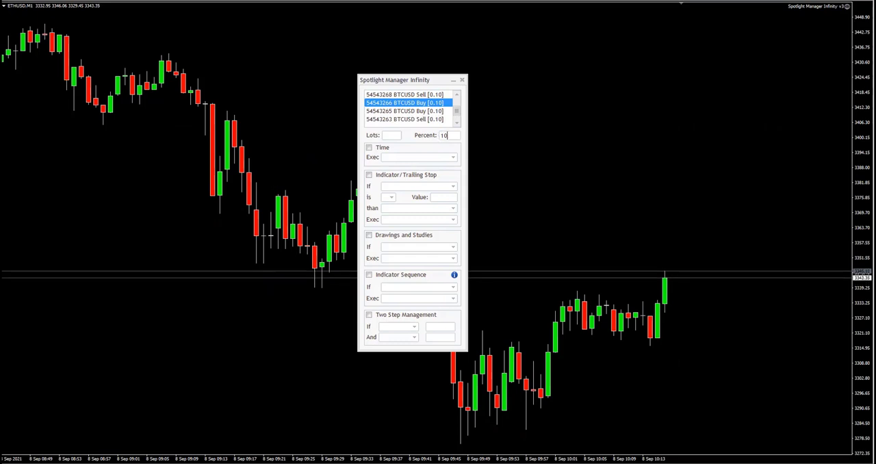
mouse_move(446, 148)
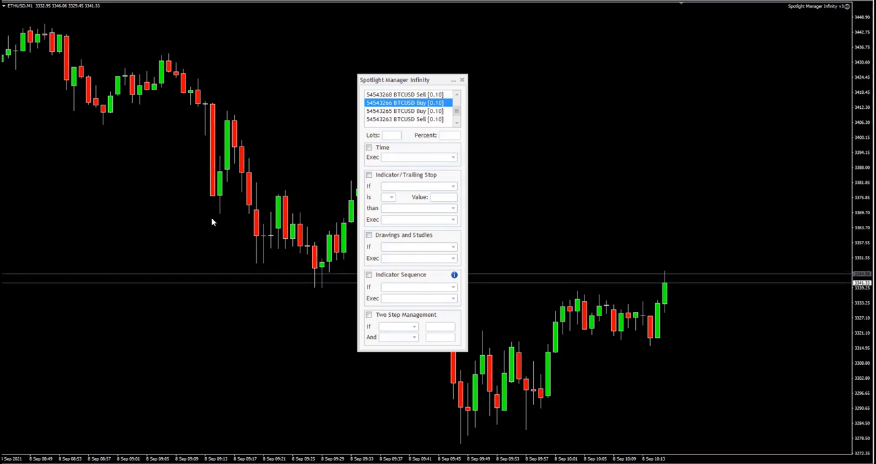
type("10")
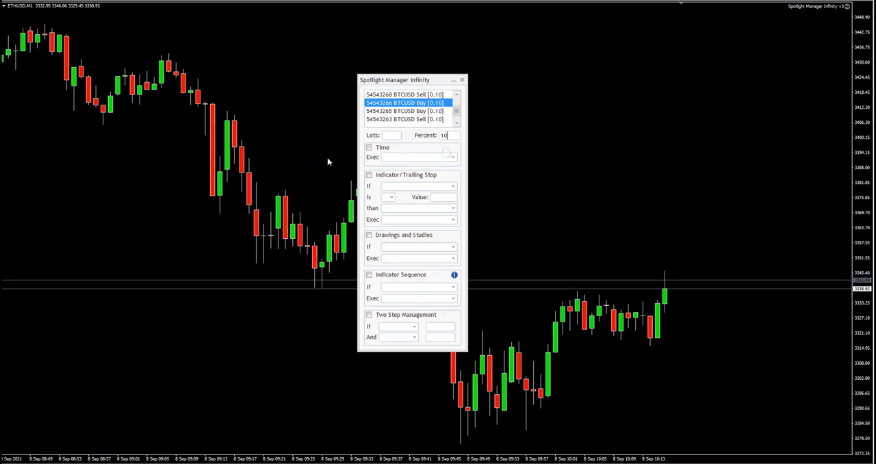
- Enable the Time rule with its action set to 'SL to BE + Partial Close'
left_click(369, 146)
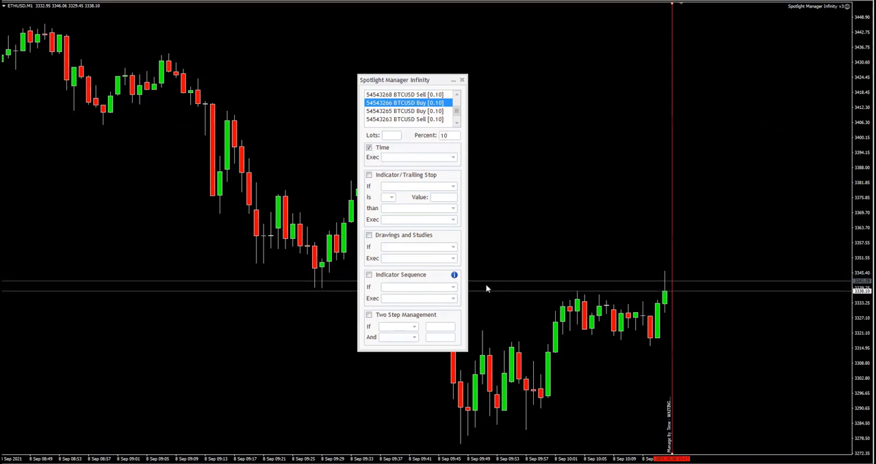
mouse_move(672, 217)
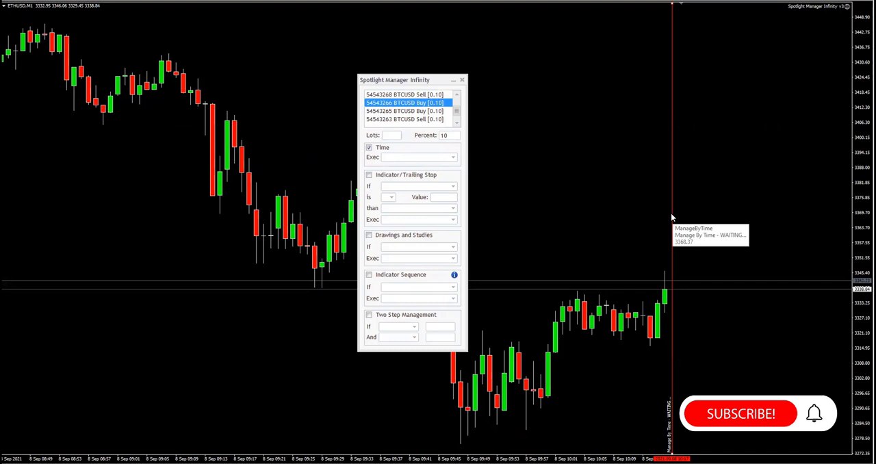
mouse_move(670, 162)
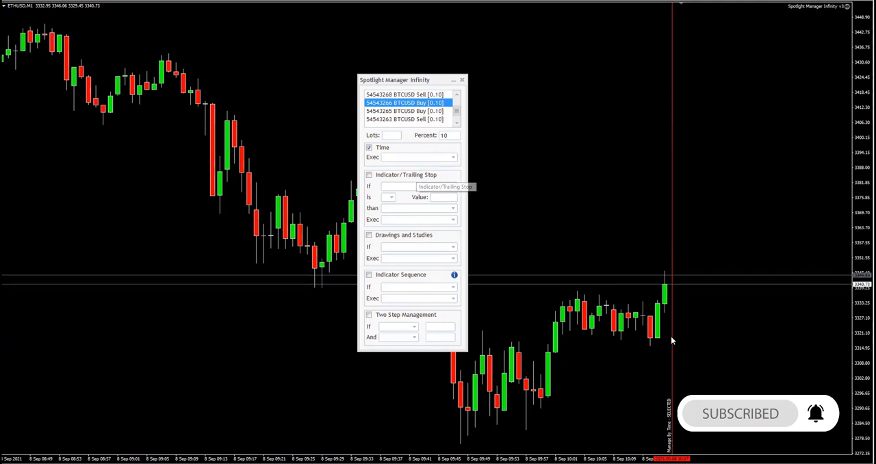
left_click(451, 156)
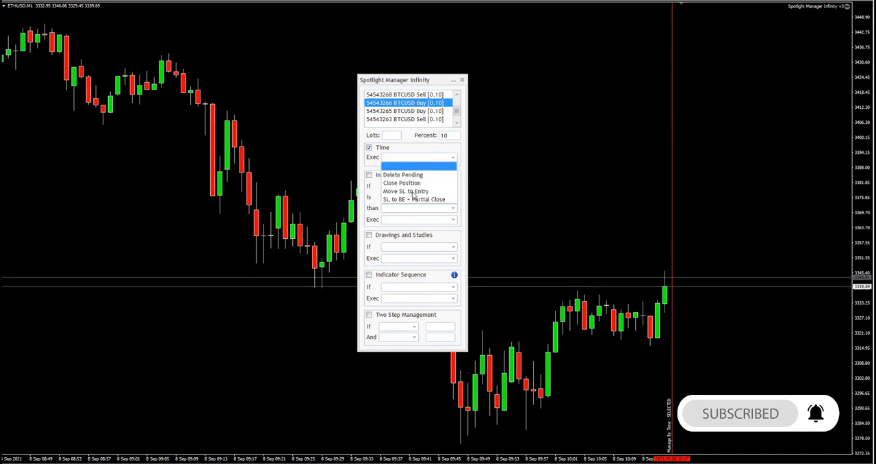
left_click(413, 199)
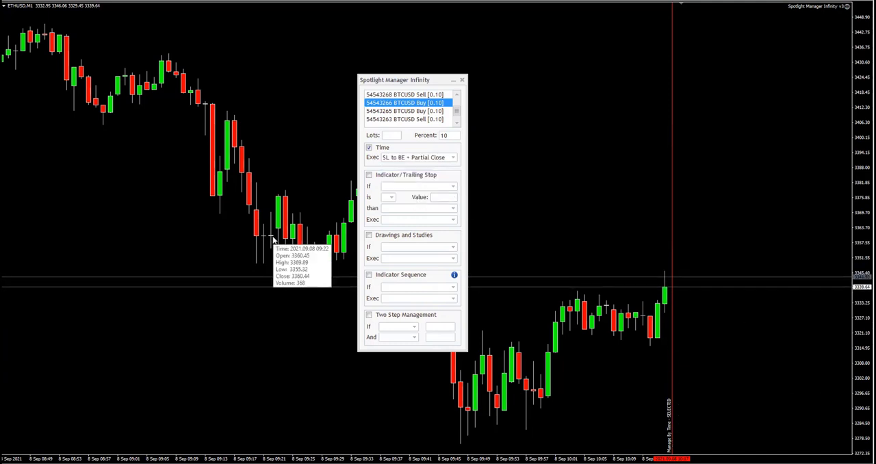
mouse_move(662, 132)
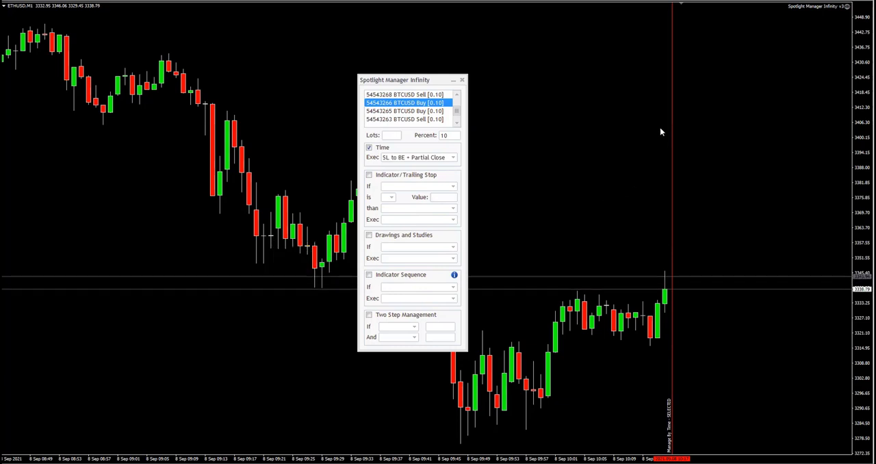
mouse_move(708, 339)
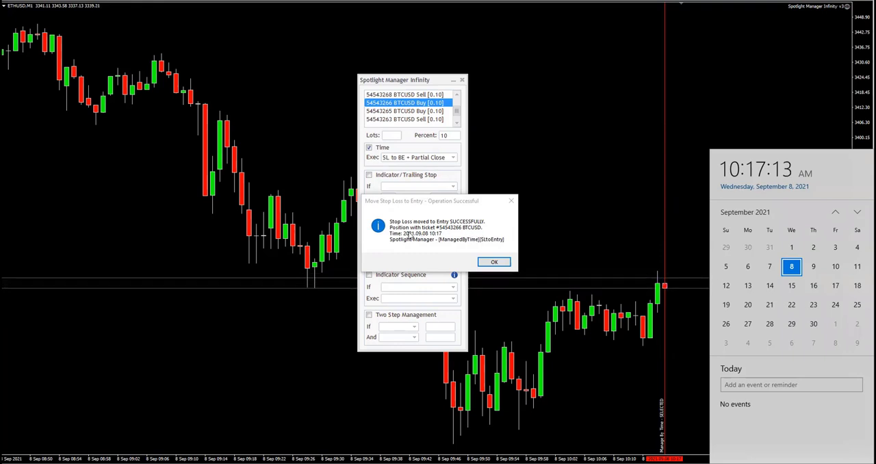
- Acknowledge the 'Move Stop Loss to Entry - Operation Successful' message after the Time rule fires
left_click(494, 261)
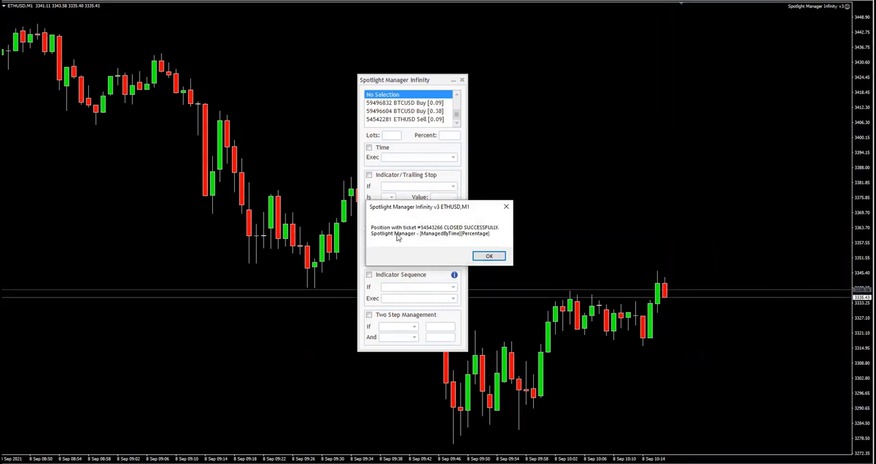
mouse_move(405, 161)
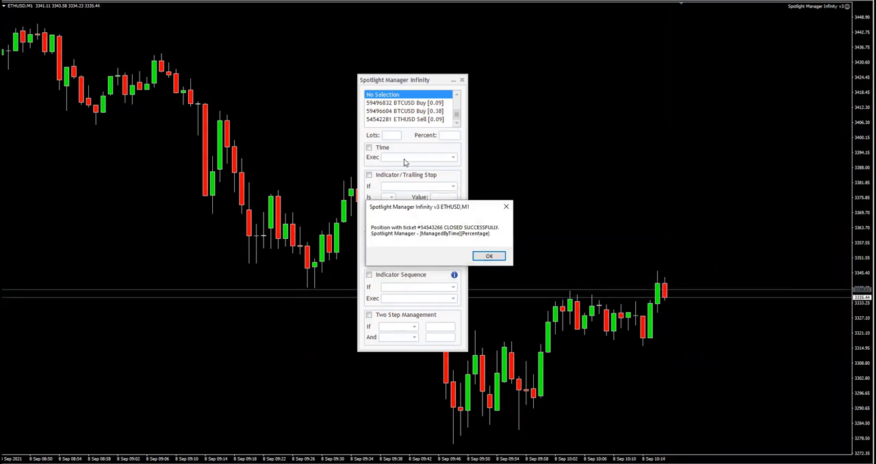
mouse_move(378, 238)
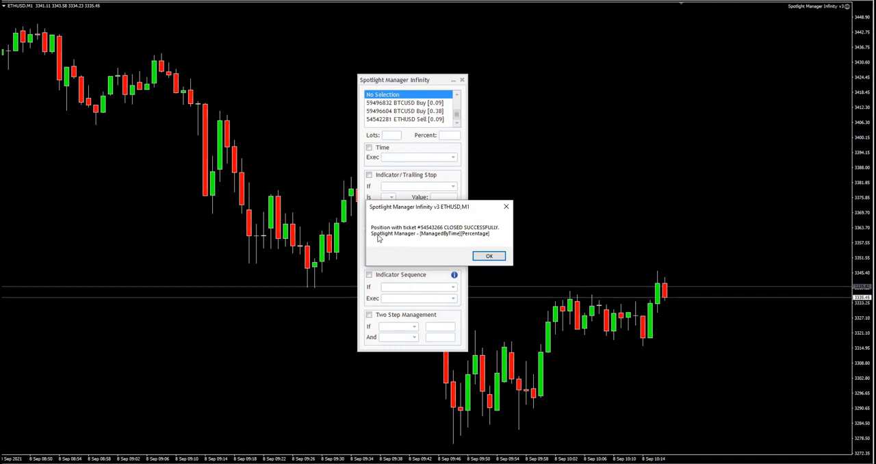
mouse_move(402, 238)
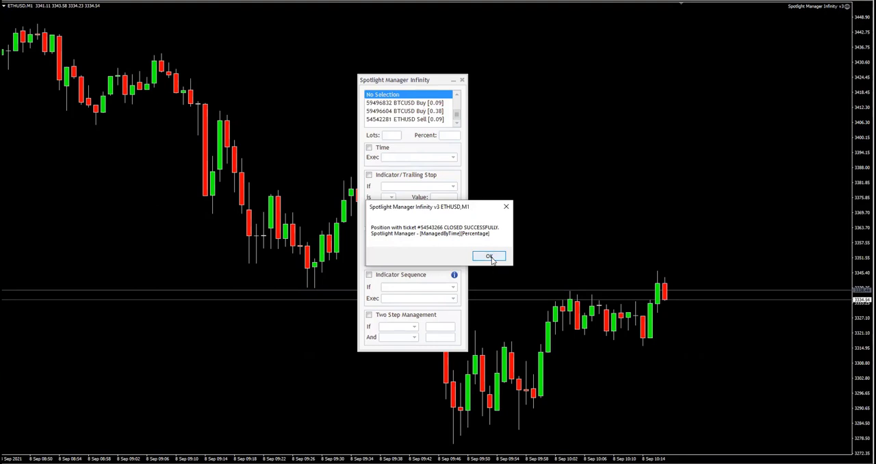
- Acknowledge the 'Position closed successfully' message confirming the 10% partial close
left_click(488, 255)
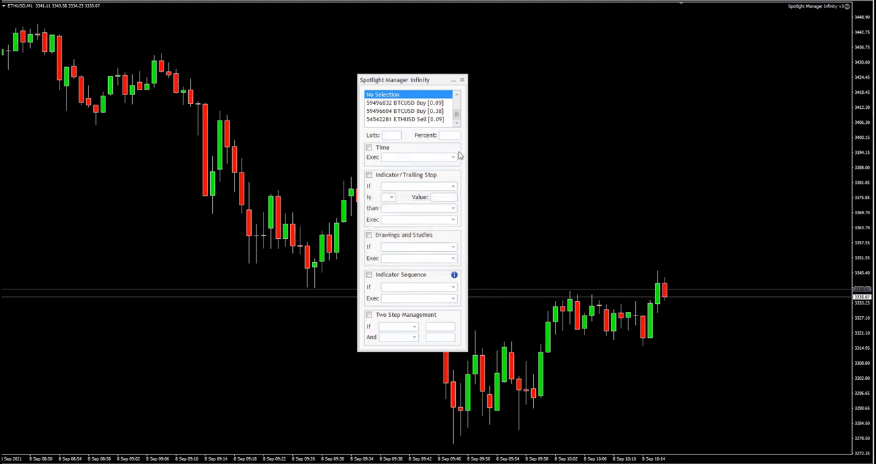
mouse_move(288, 195)
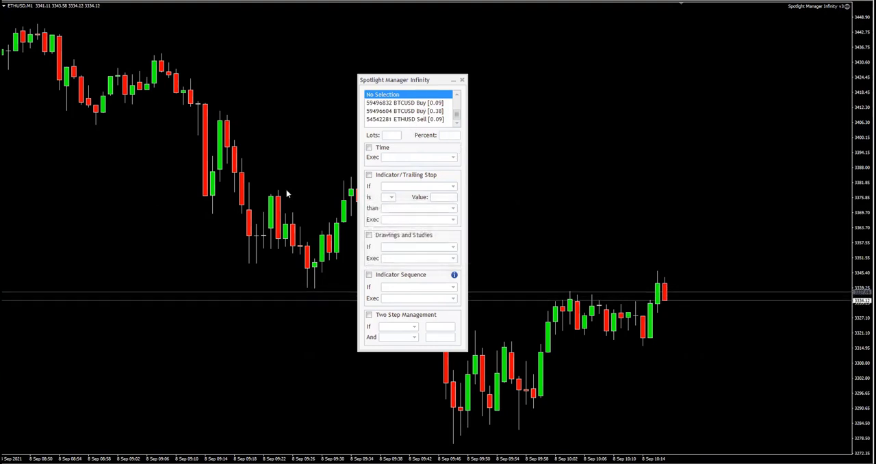
mouse_move(221, 240)
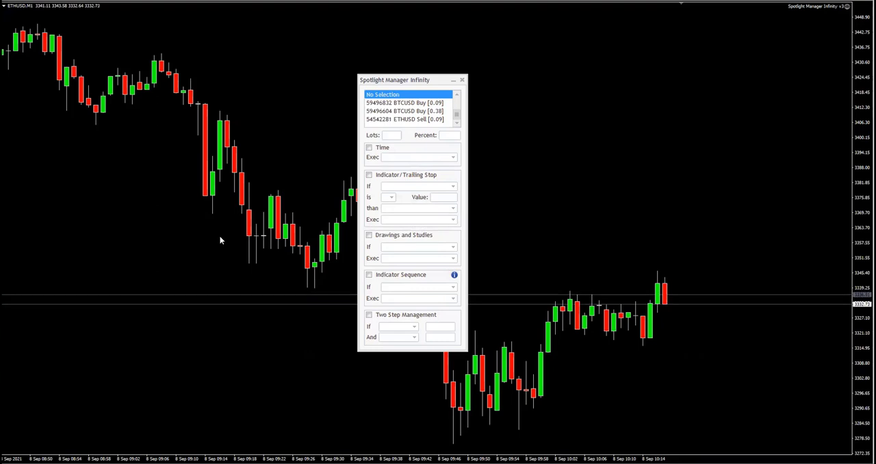
mouse_move(215, 271)
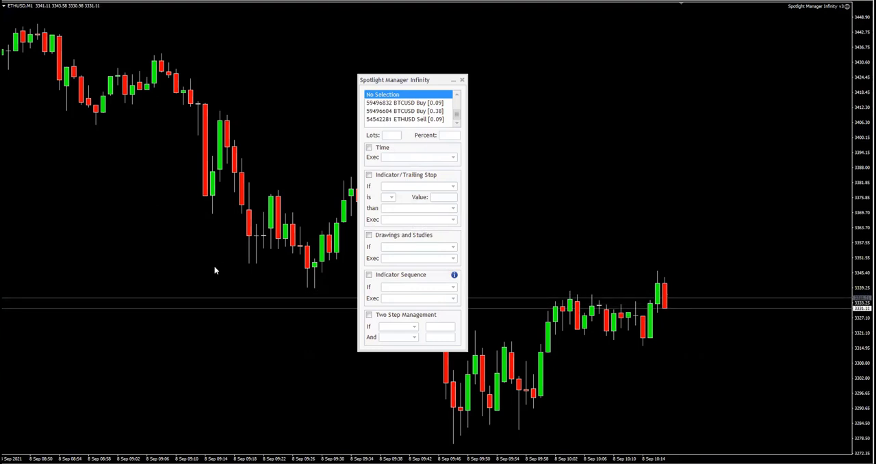